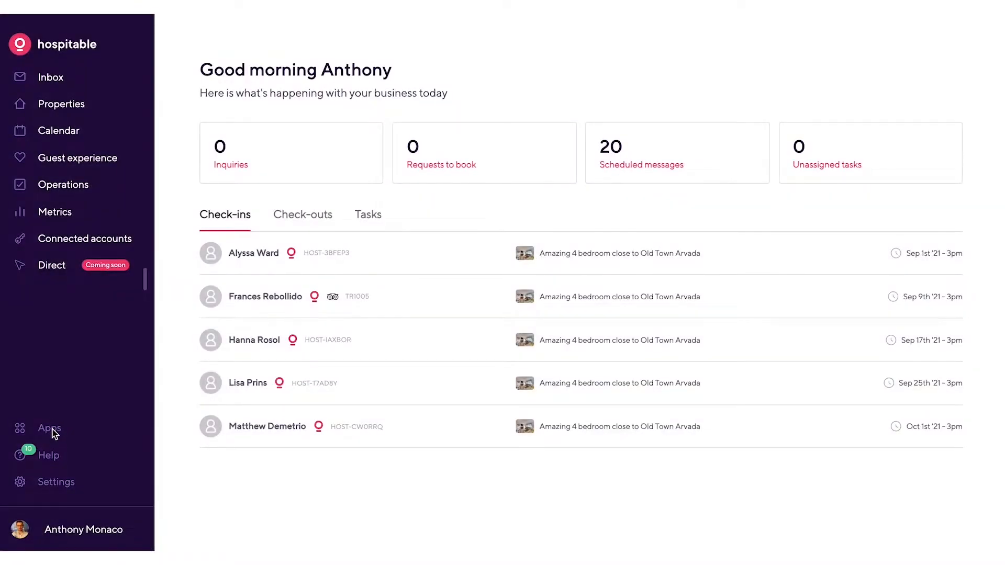
# - Show the Apps page listing the mobile app, Mailchimp, FlightAware and PriceLabs integrations
pyautogui.click(49, 428)
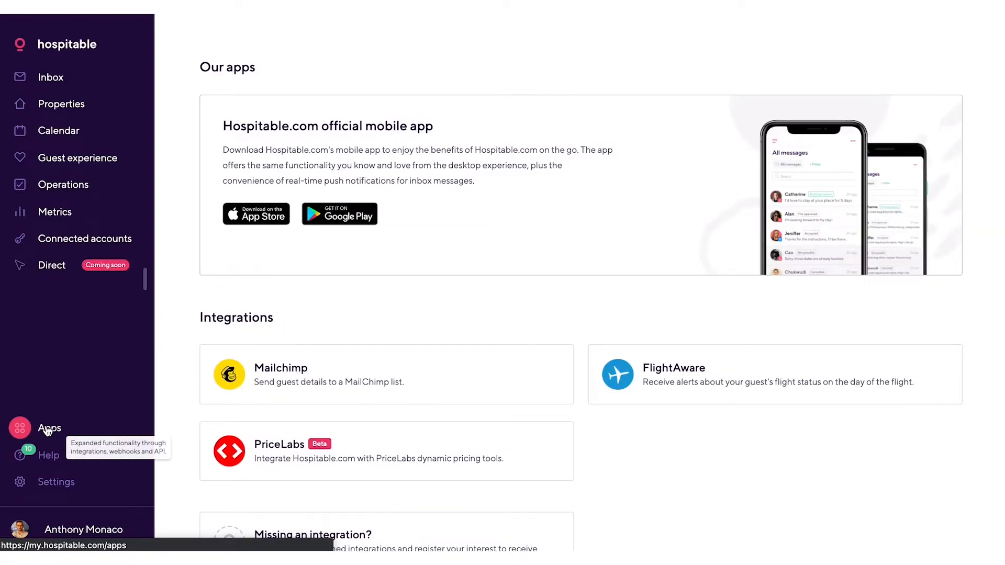
pyautogui.moveTo(430, 315)
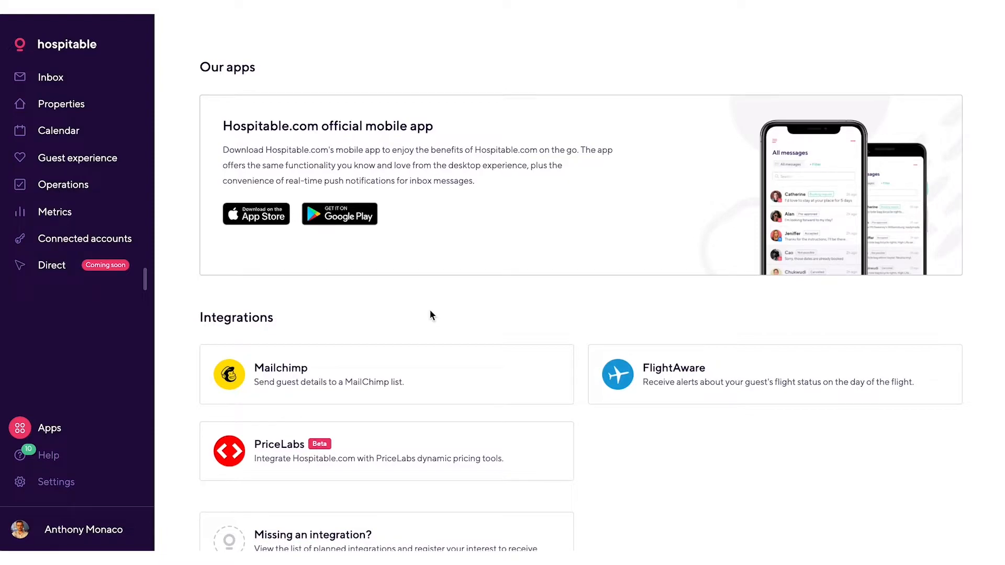
pyautogui.scroll(-3)
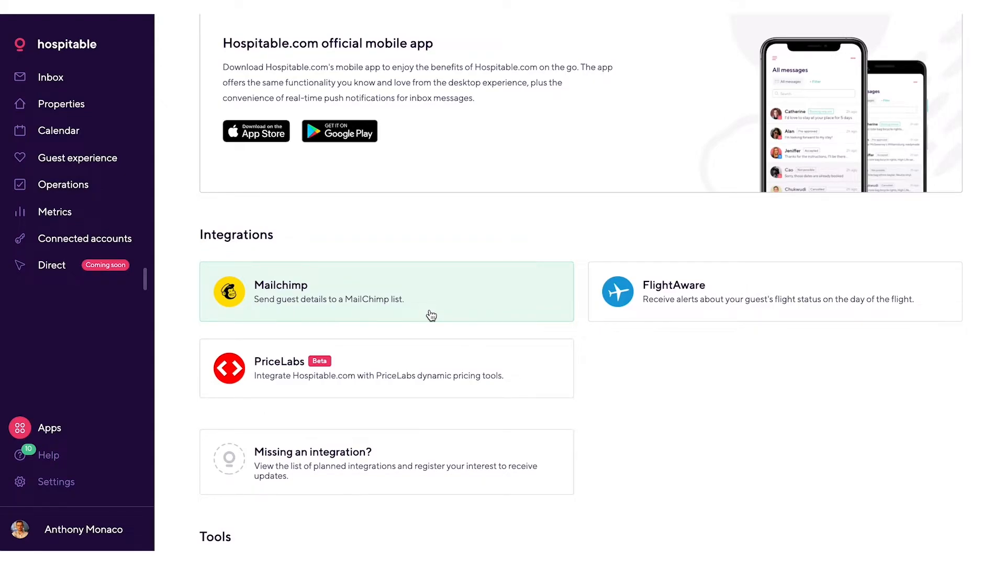
# - Scroll down to the Tools section with Webhooks, Email routing and API keys
pyautogui.scroll(-3)
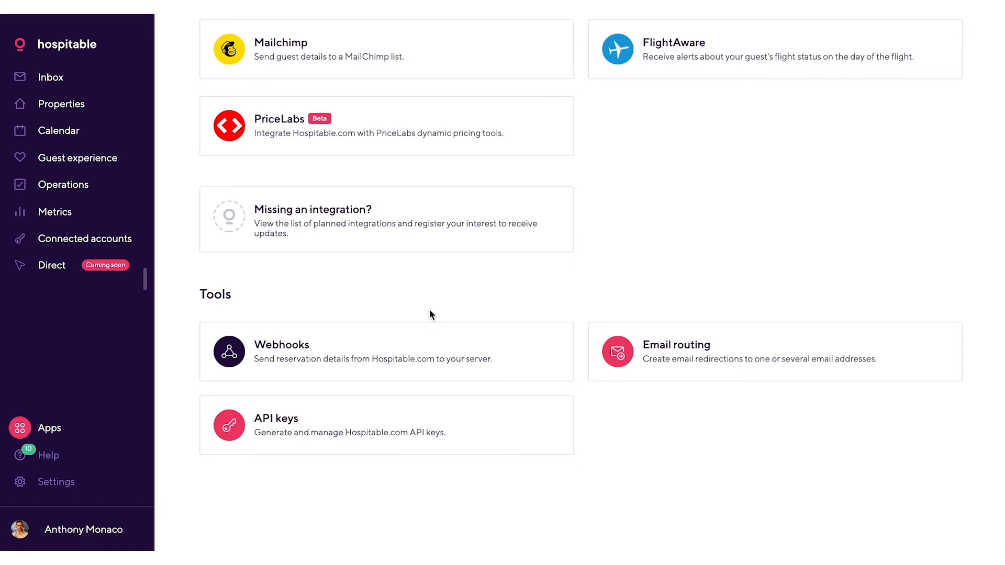
pyautogui.moveTo(338, 123)
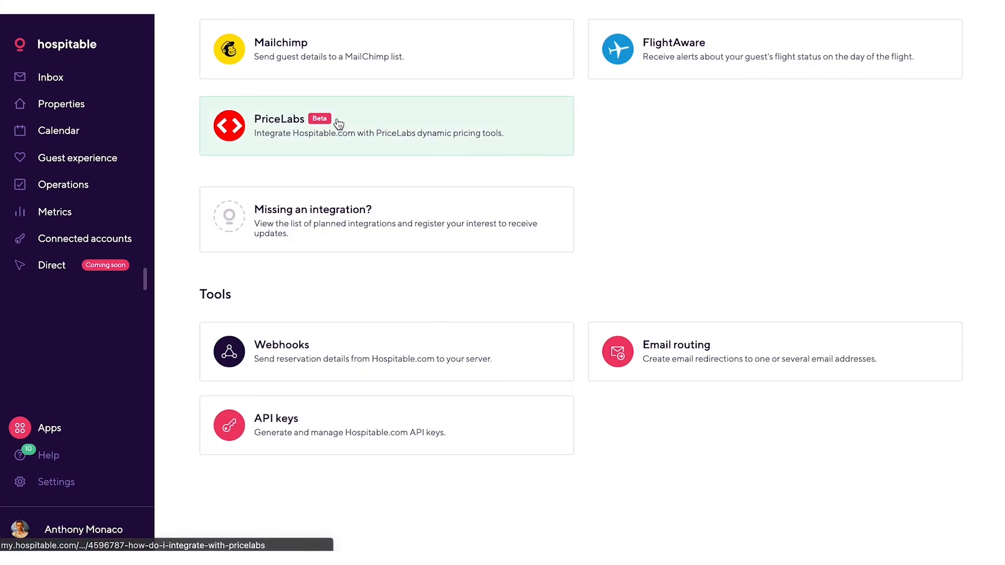